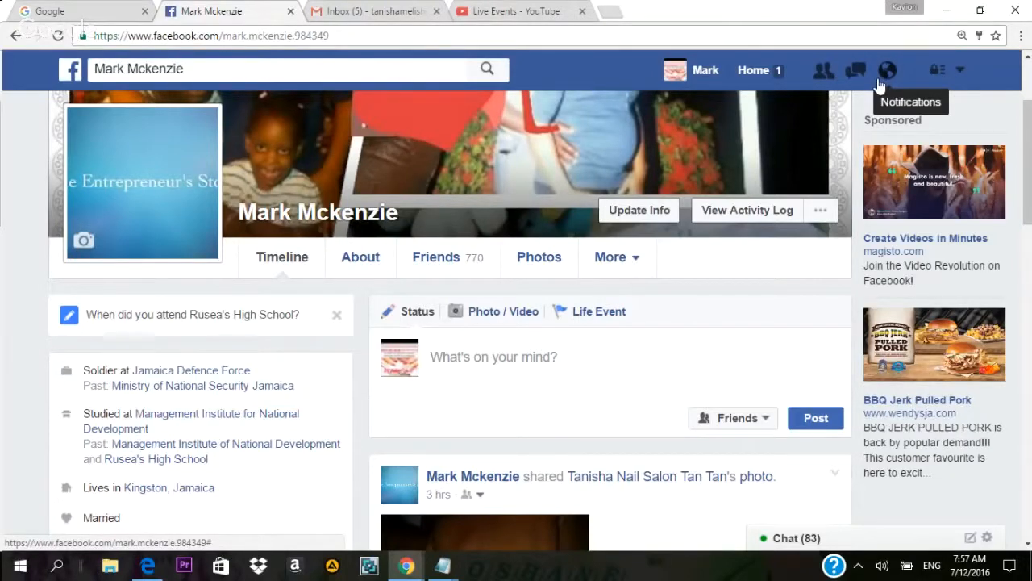
mouse_move(448, 547)
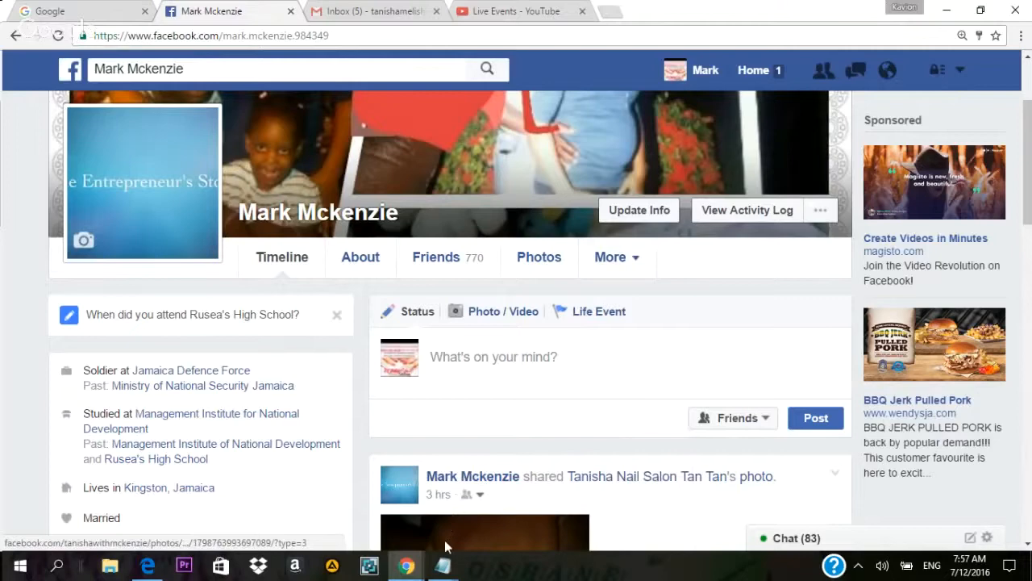
mouse_move(442, 564)
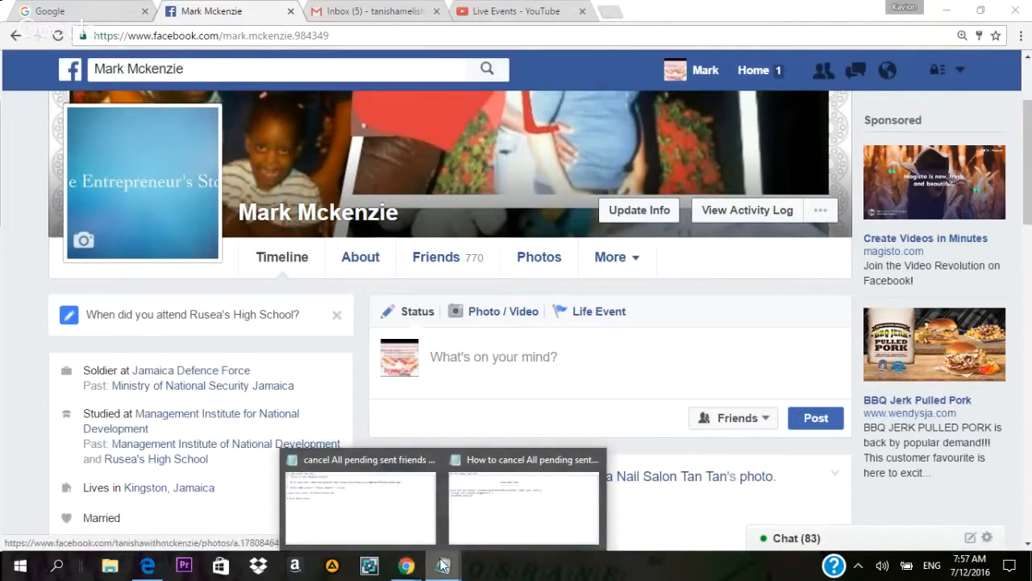
Step: Open the 'cancel All pending sent friends Request.txt' note from the taskbar preview
left_click(359, 508)
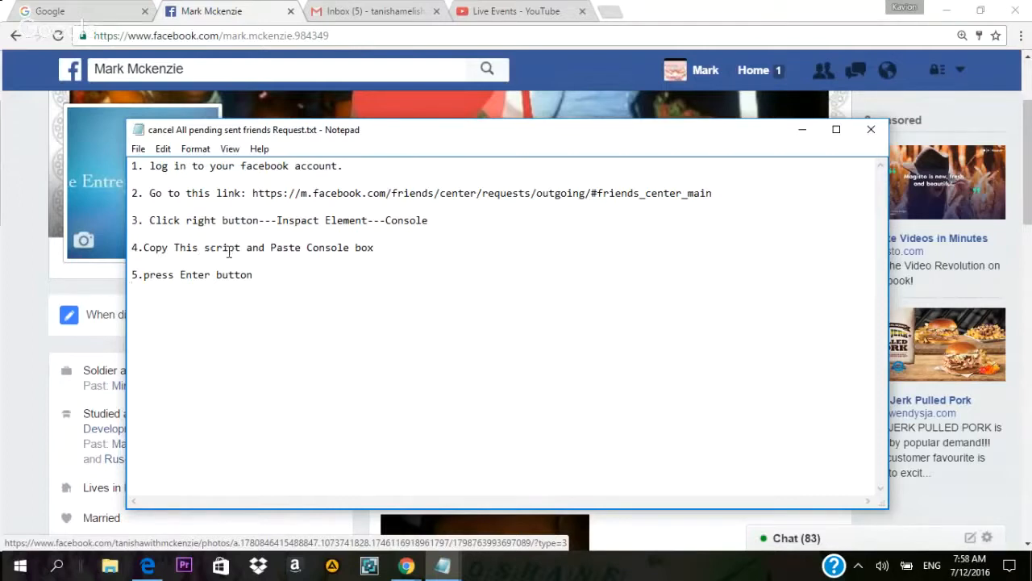
mouse_move(444, 557)
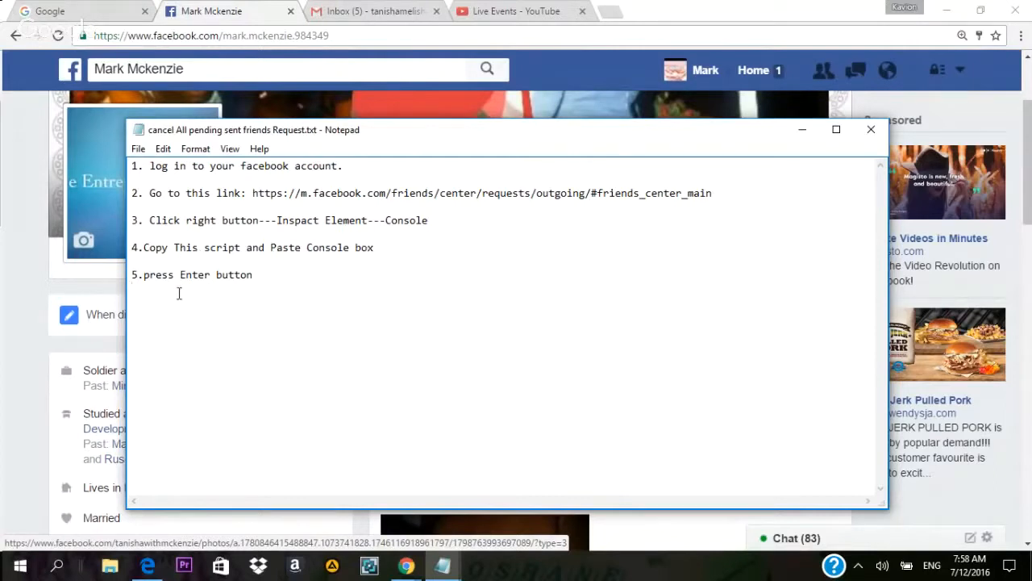
mouse_move(298, 293)
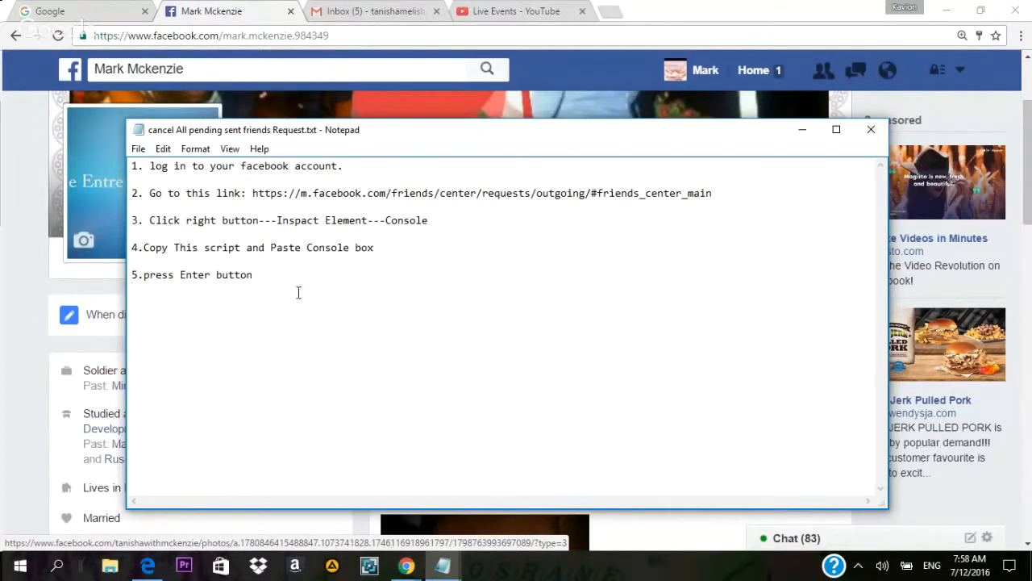
mouse_move(430, 283)
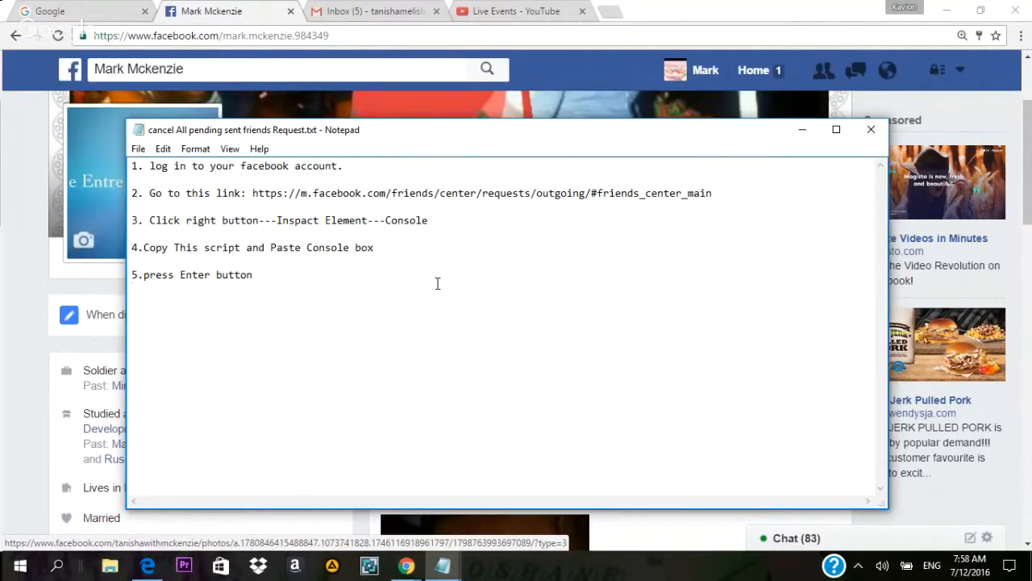
Step: Minimize the Notepad guide to bring the Facebook profile back in front
left_click(871, 129)
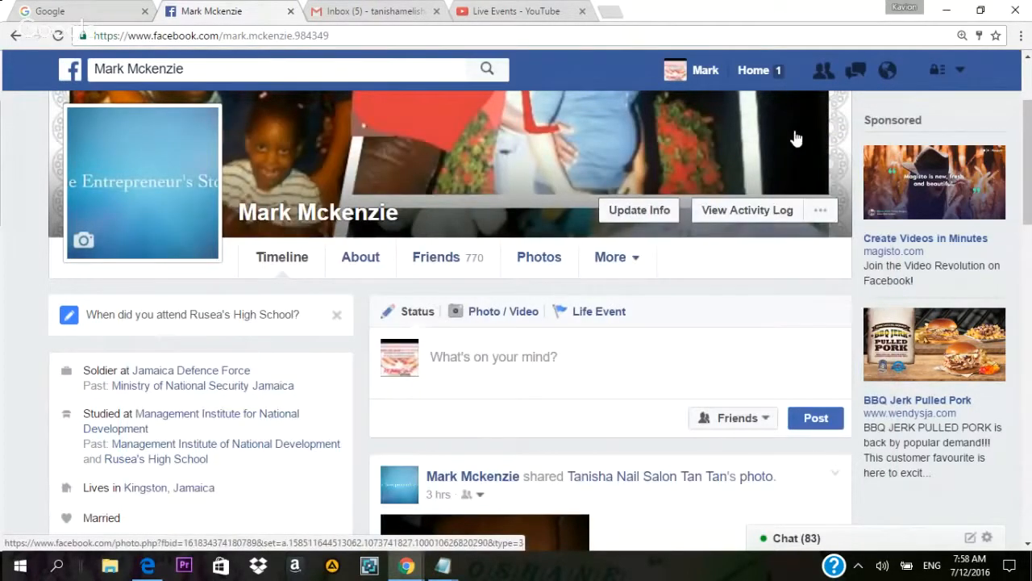
mouse_move(645, 160)
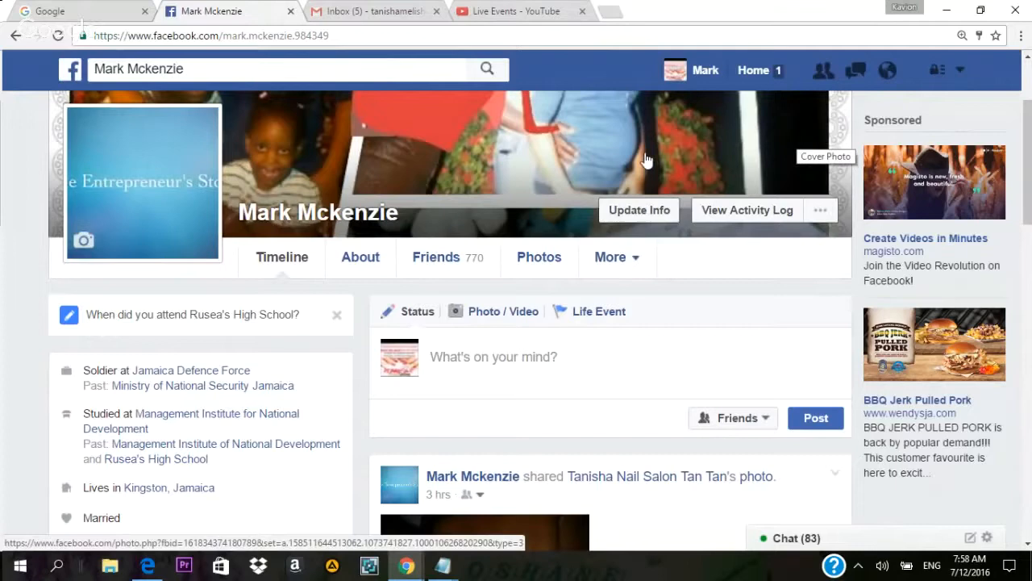
mouse_move(410, 125)
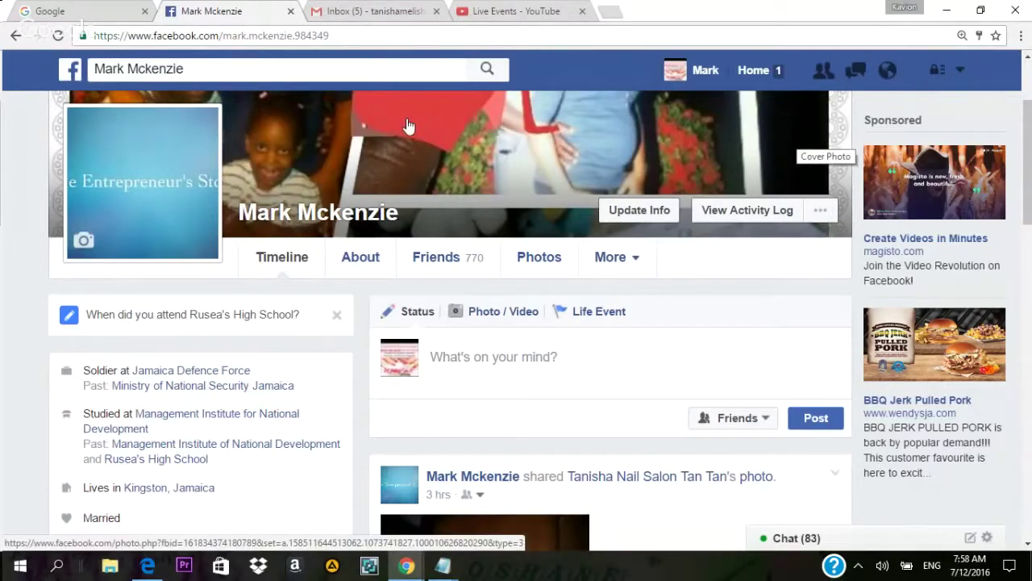
mouse_move(468, 153)
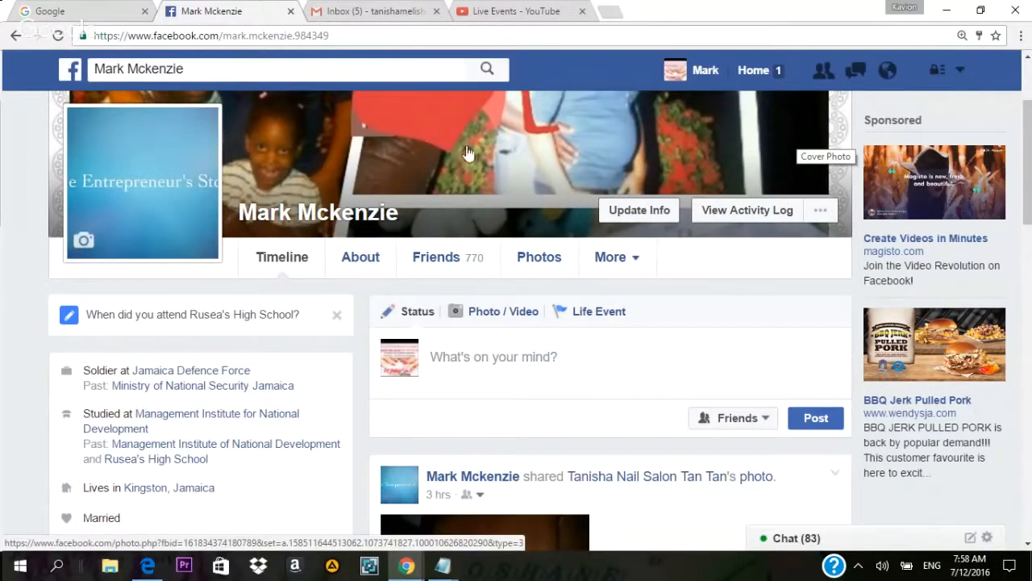
mouse_move(492, 158)
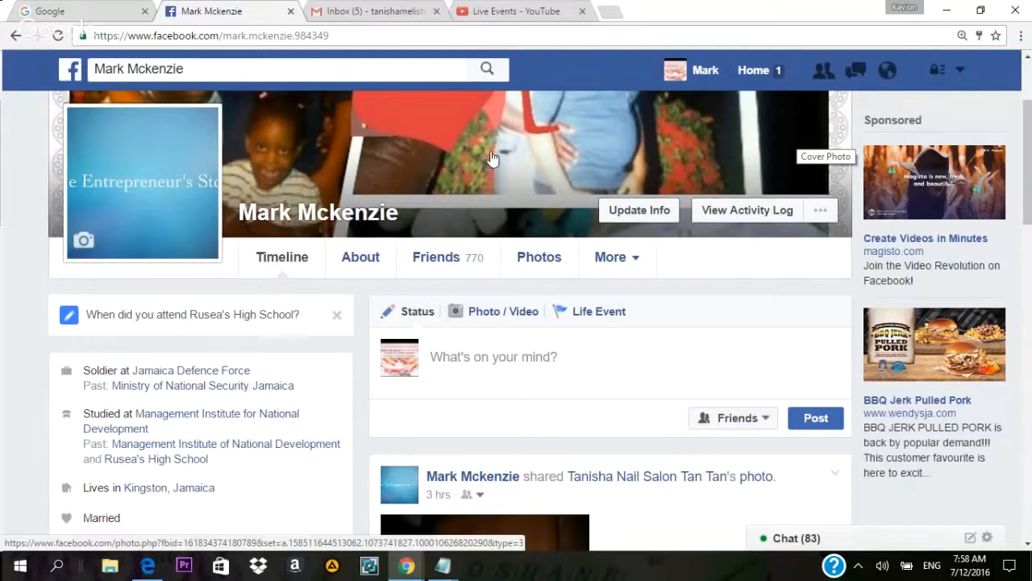
mouse_move(657, 139)
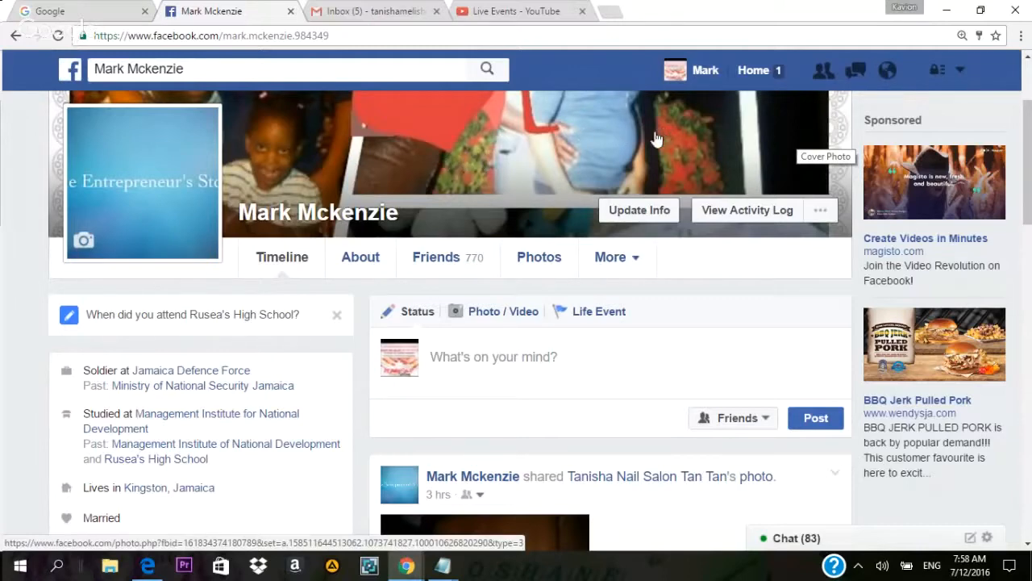
mouse_move(767, 105)
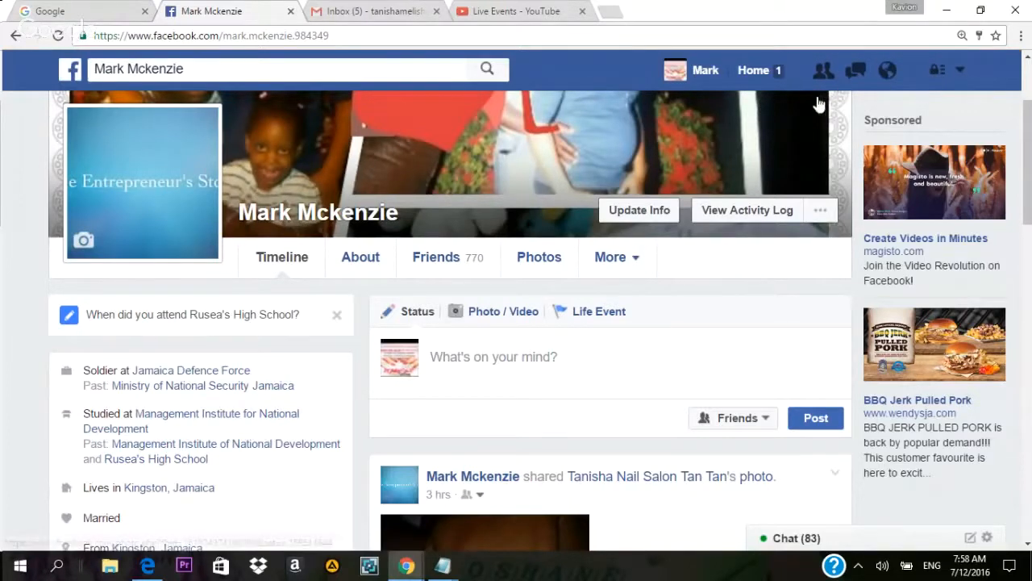
mouse_move(823, 70)
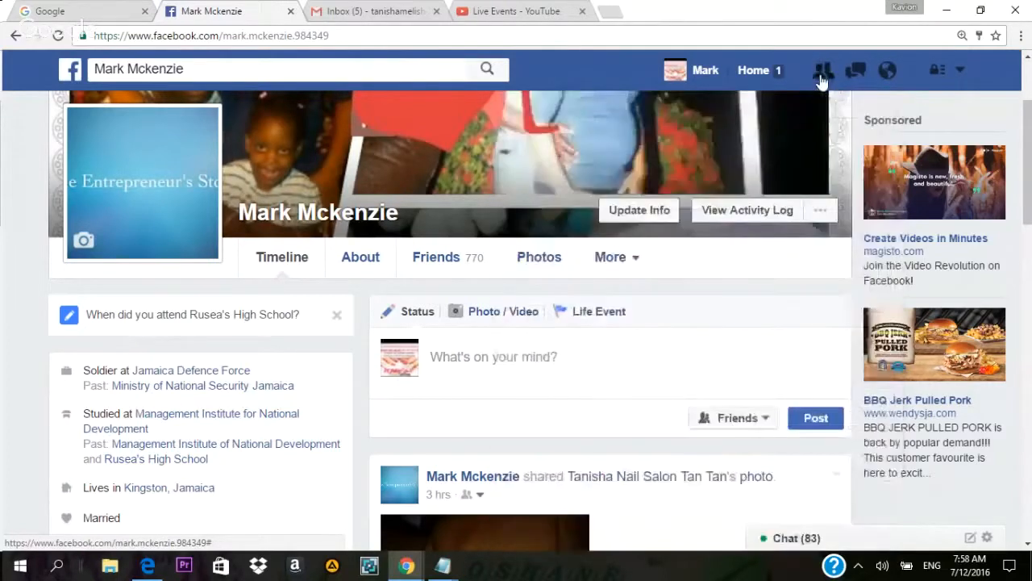
Step: Go to Find Friends from the top-bar Friend Requests dropdown
left_click(822, 71)
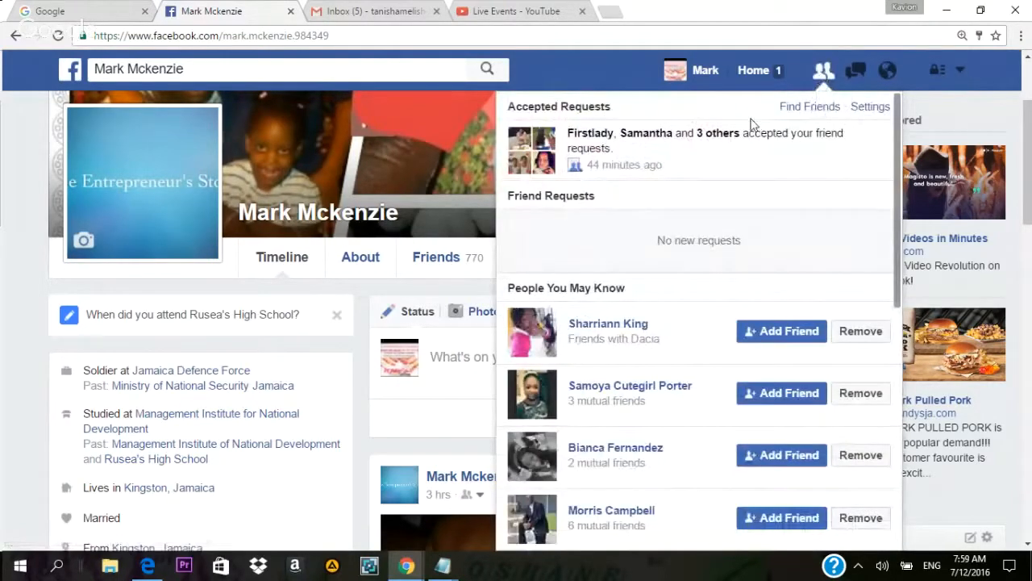
mouse_move(810, 107)
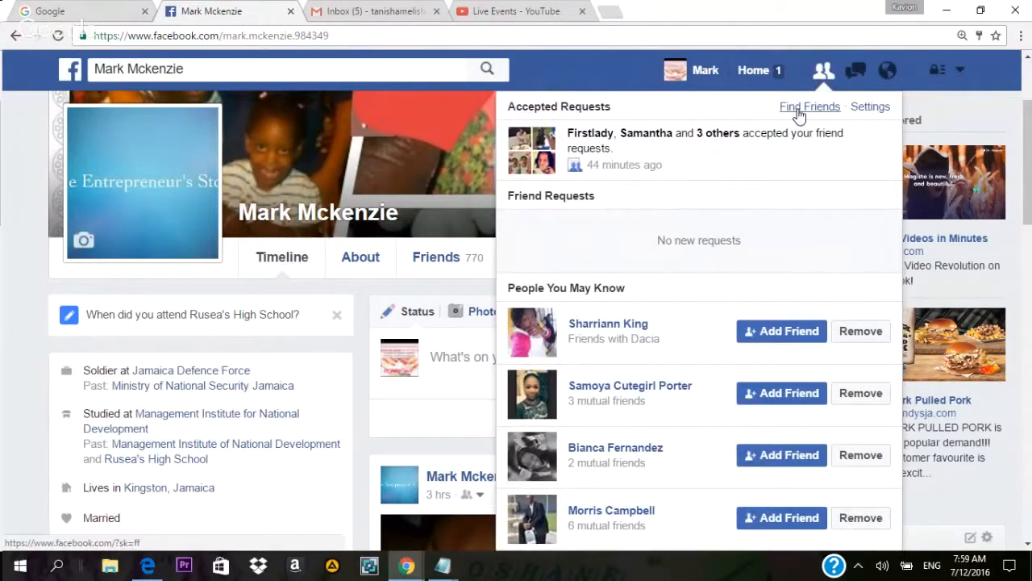
left_click(809, 106)
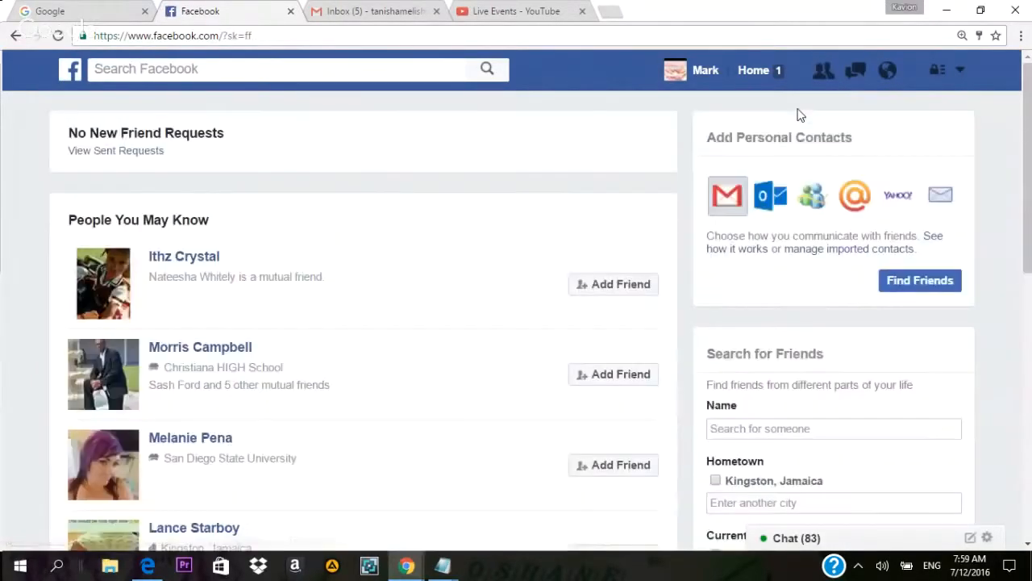
mouse_move(96, 153)
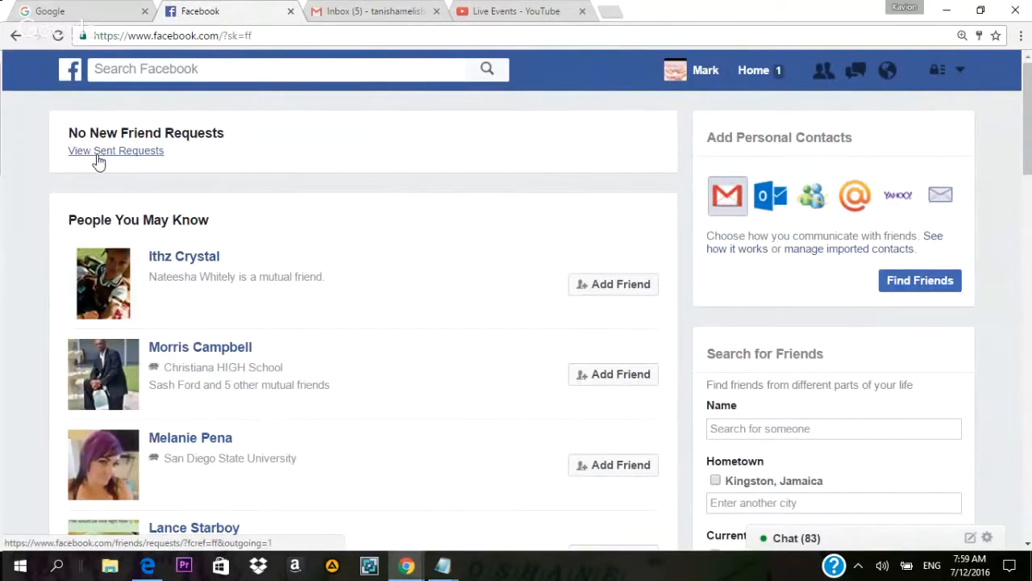
mouse_move(131, 157)
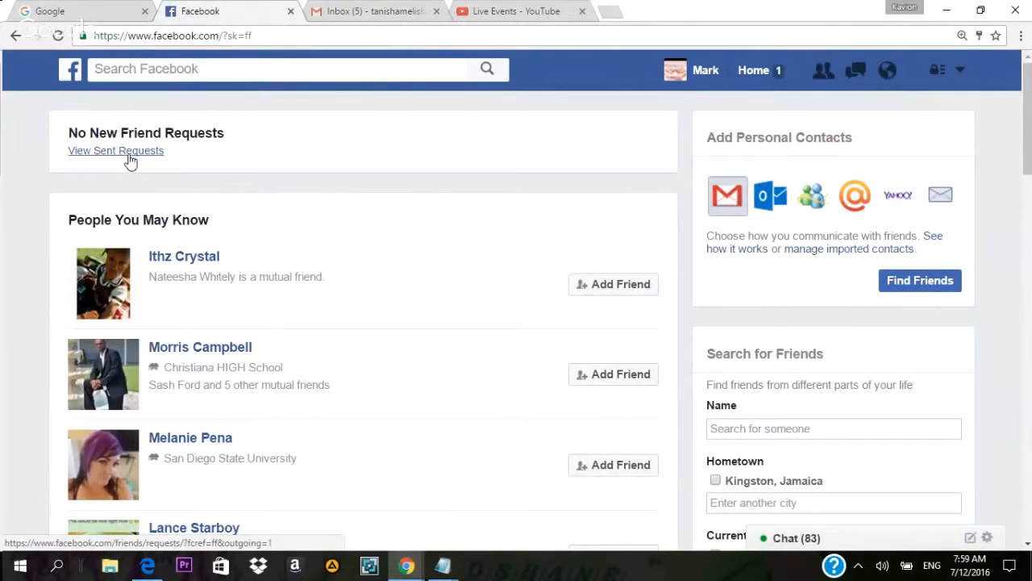
Step: View the sent requests list and check a Friend Request Sent menu without changing it
left_click(115, 151)
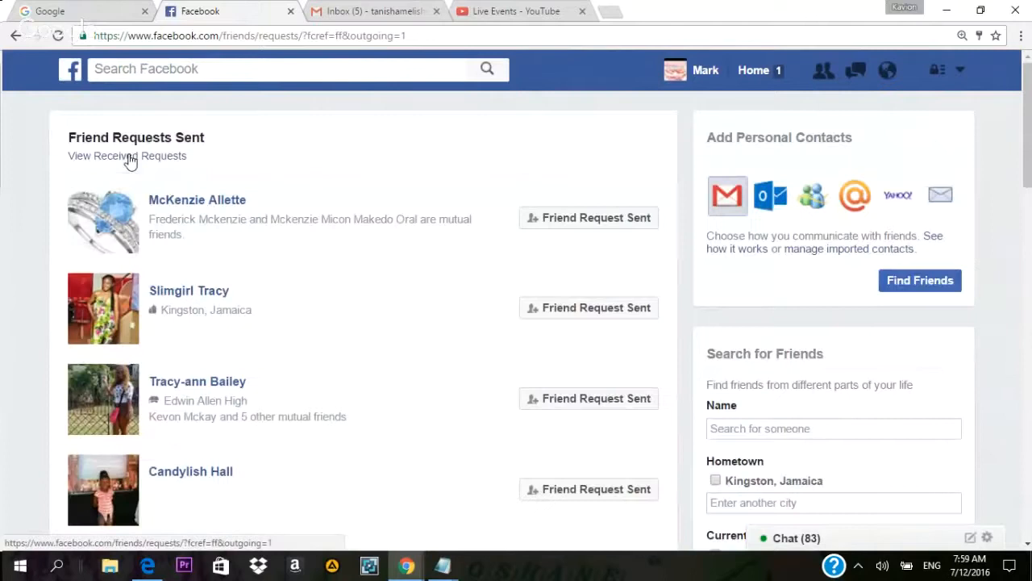
left_click(589, 217)
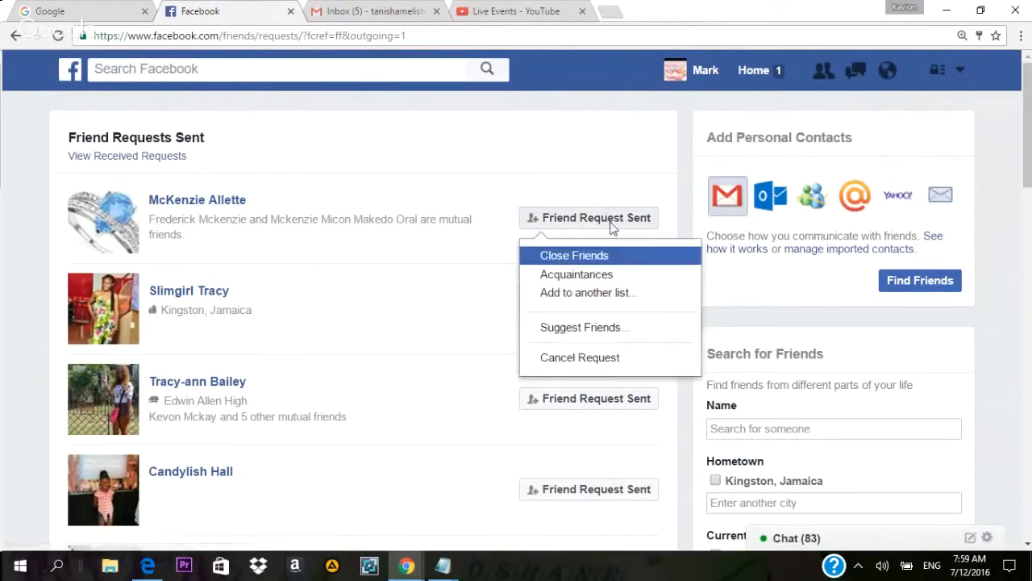
left_click(669, 425)
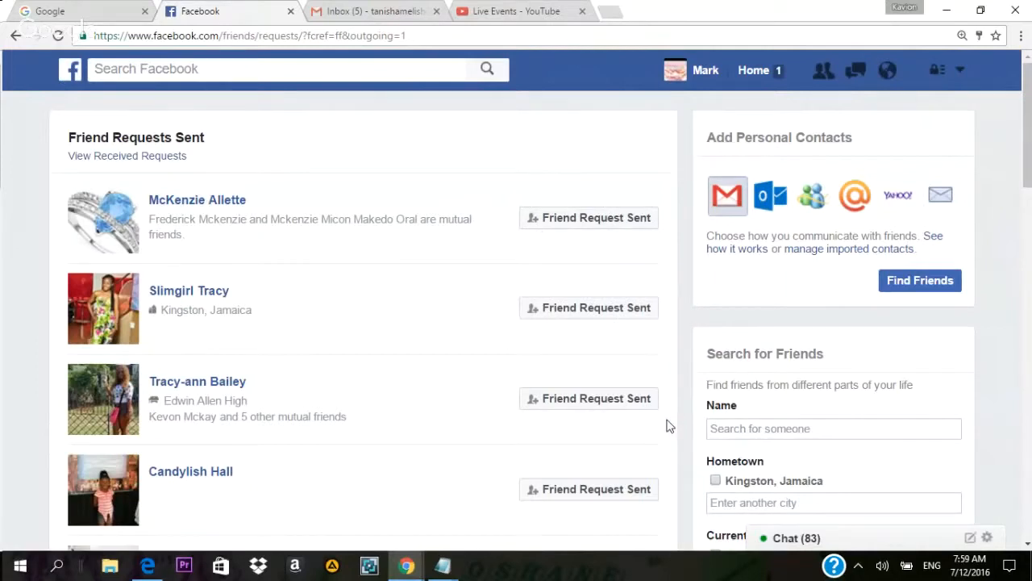
mouse_move(649, 420)
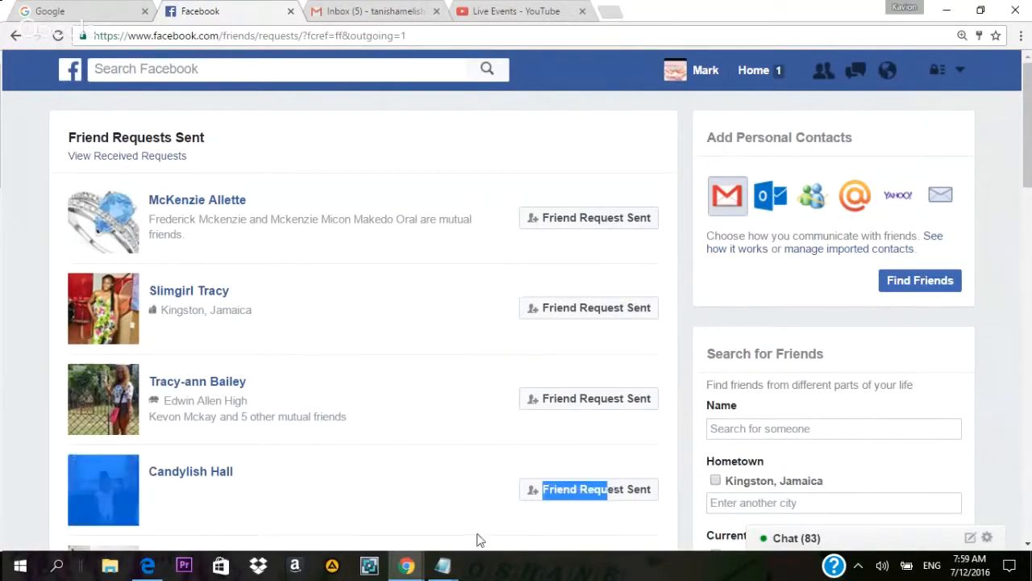
mouse_move(442, 564)
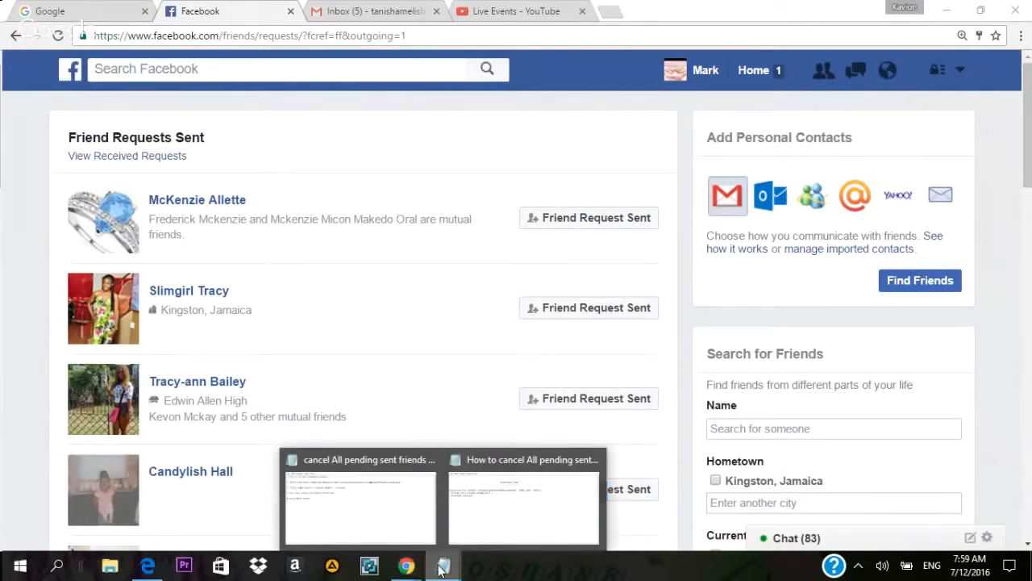
Step: Reopen the Notepad guide and select the mobile outgoing-requests link in step 2
left_click(360, 504)
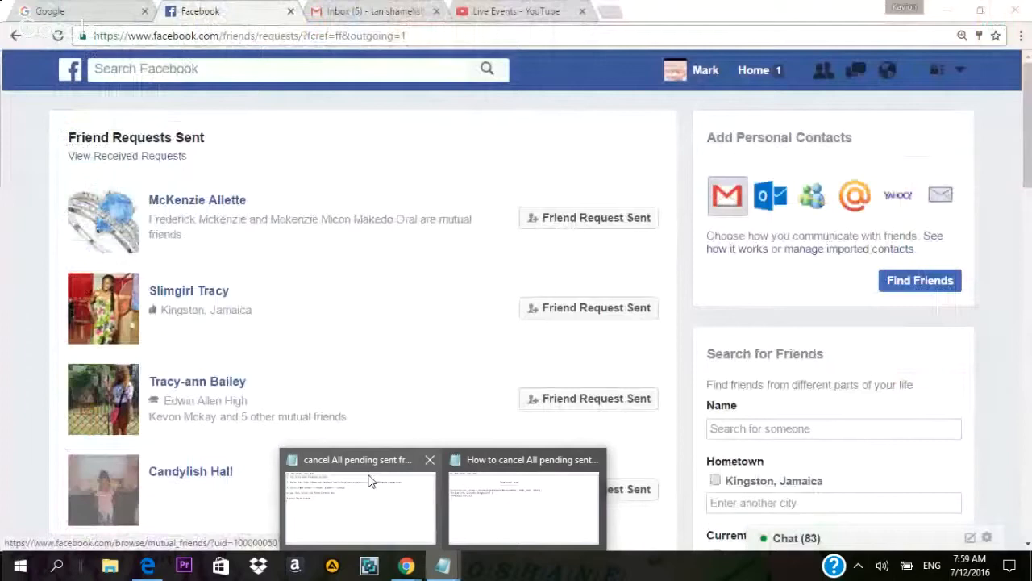
left_click(359, 508)
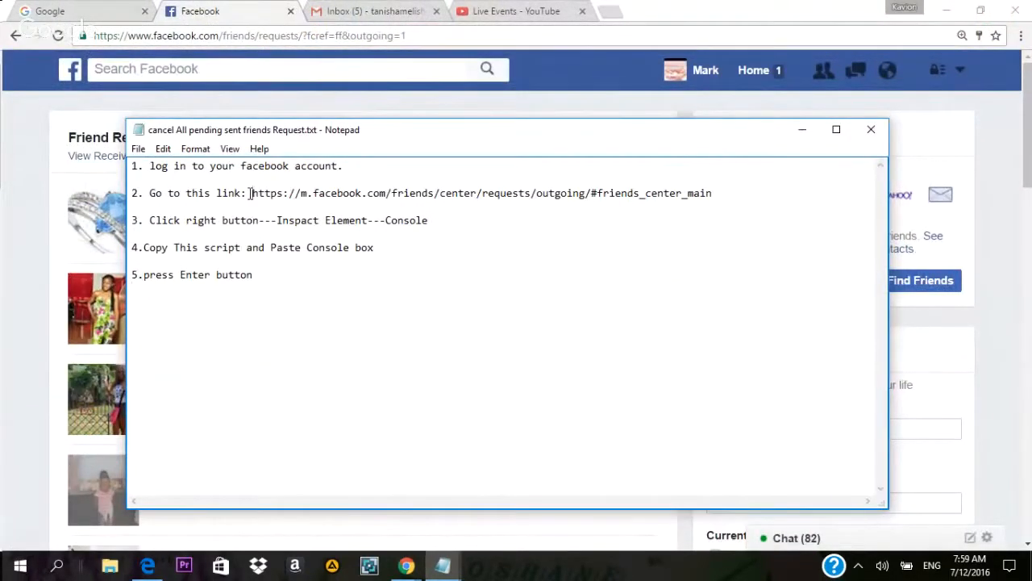
double_click(263, 193)
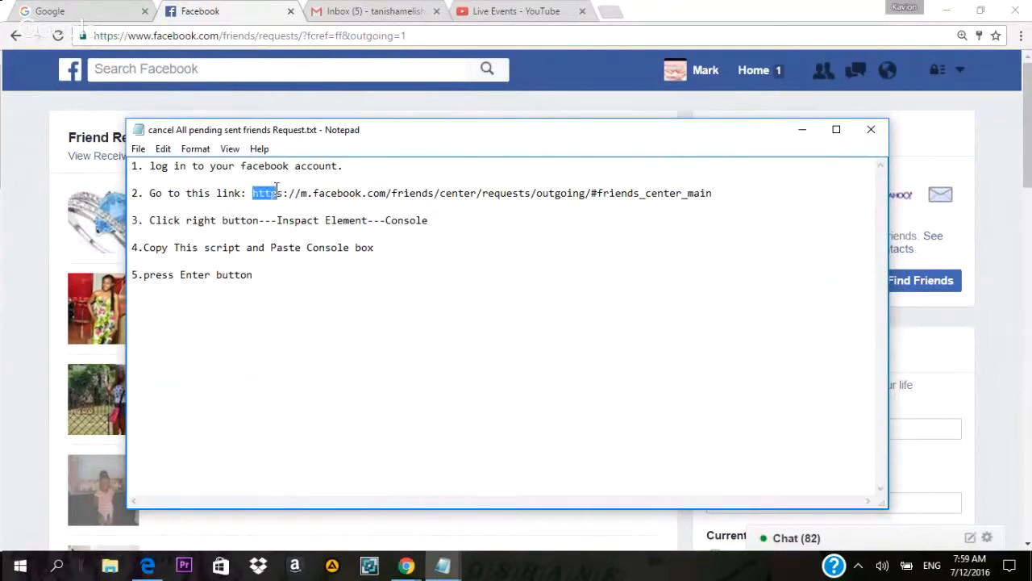
left_click_drag(253, 193, 355, 193)
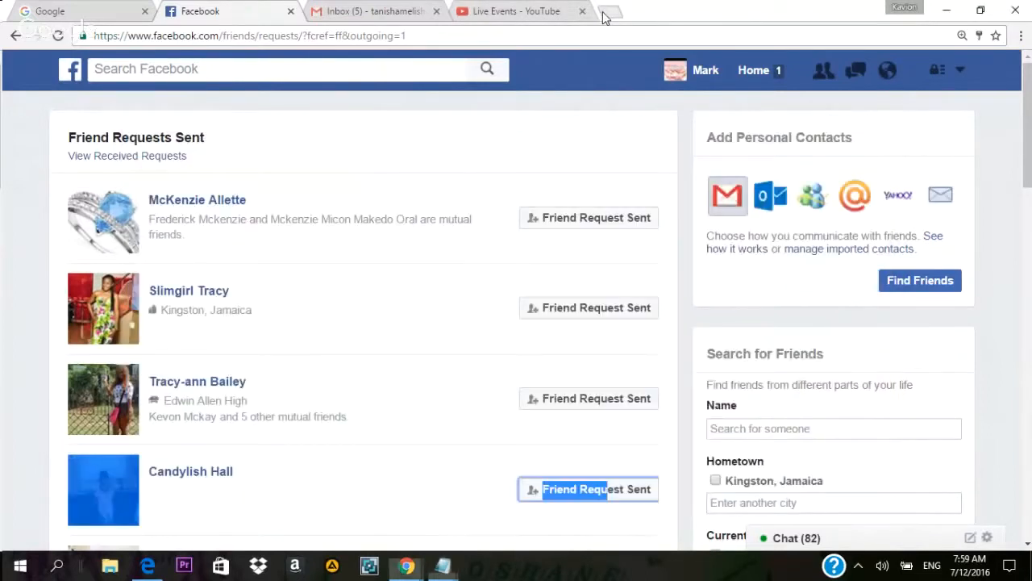
Step: Load m.facebook.com/friends/center/requests/outgoing/#friends_center_main in a new tab
left_click(604, 16)
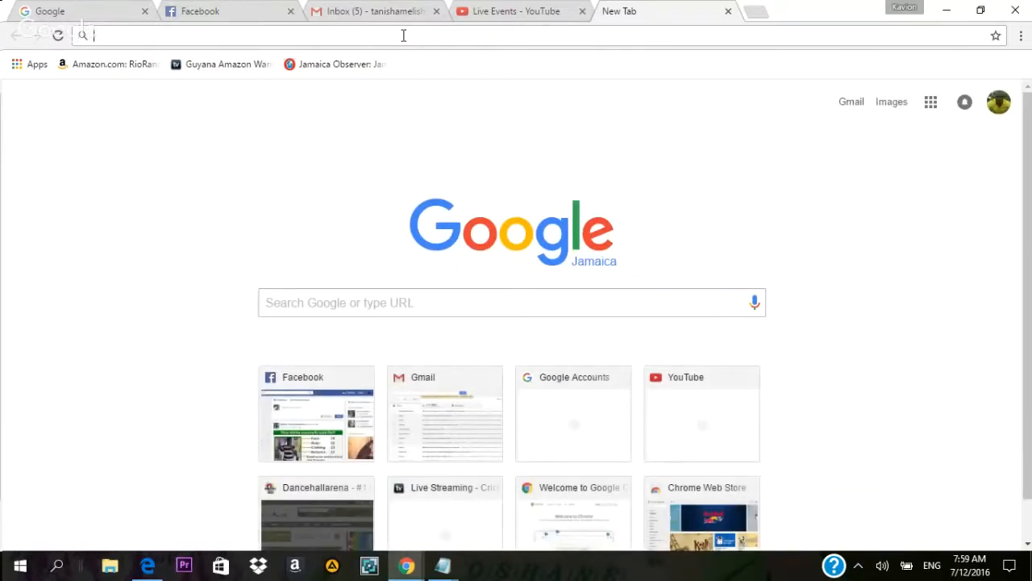
type("https://m.facebook.com/friends/center/requests/outgoing/#friends_center_main")
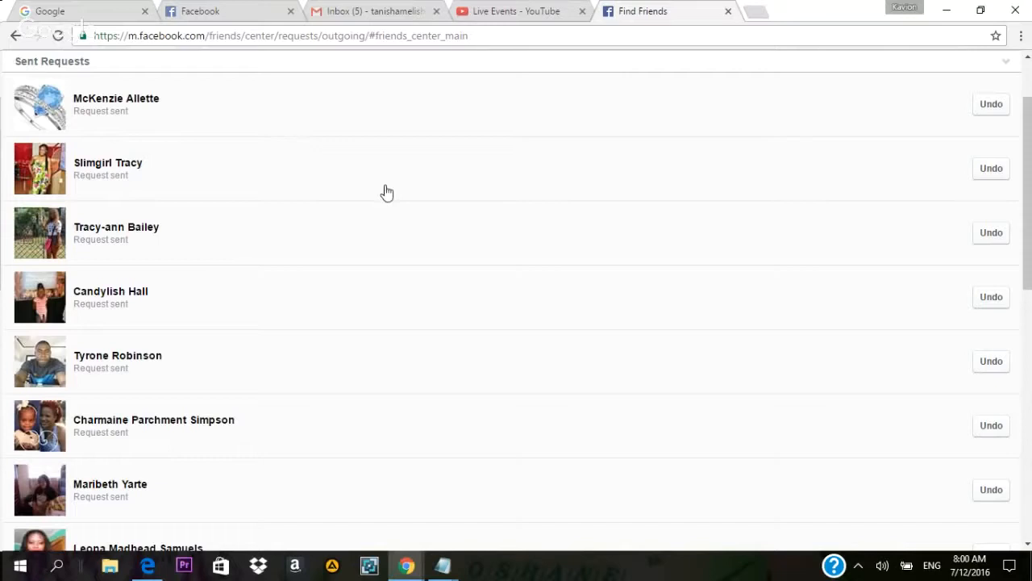
mouse_move(995, 409)
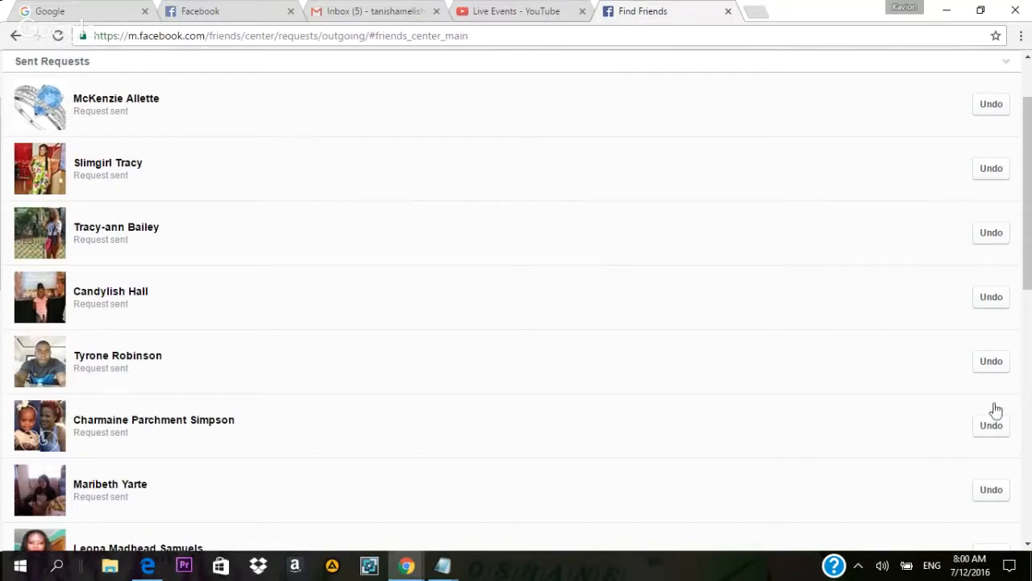
mouse_move(1026, 547)
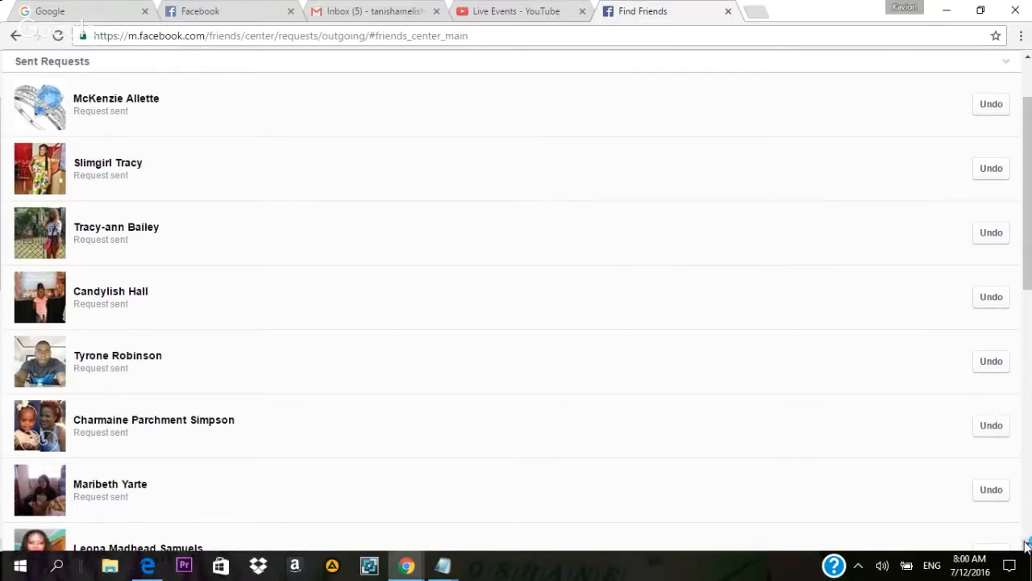
Step: Scroll the mobile Sent Requests page so every pending request loads
scroll("down", 3)
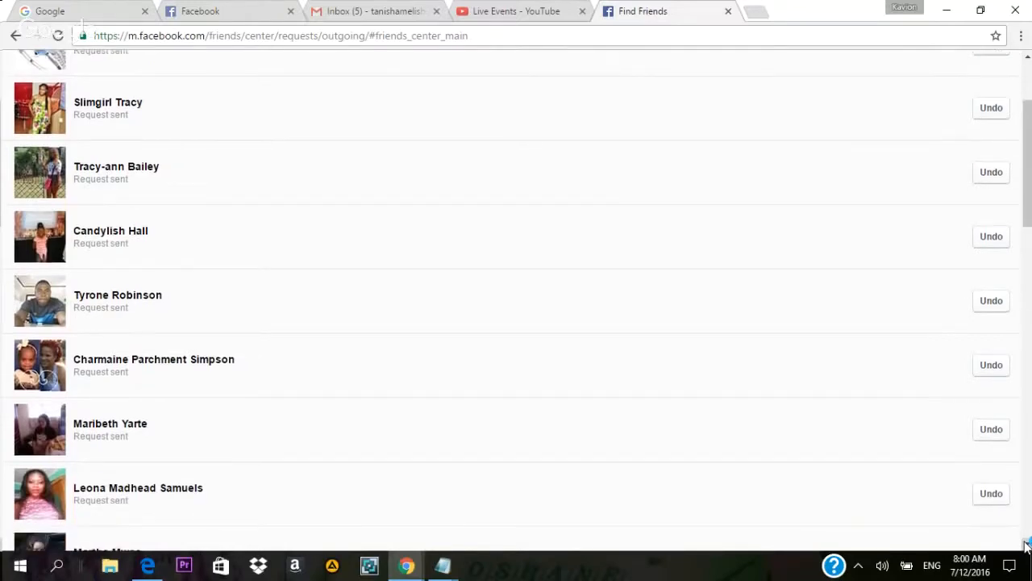
scroll("down", 3)
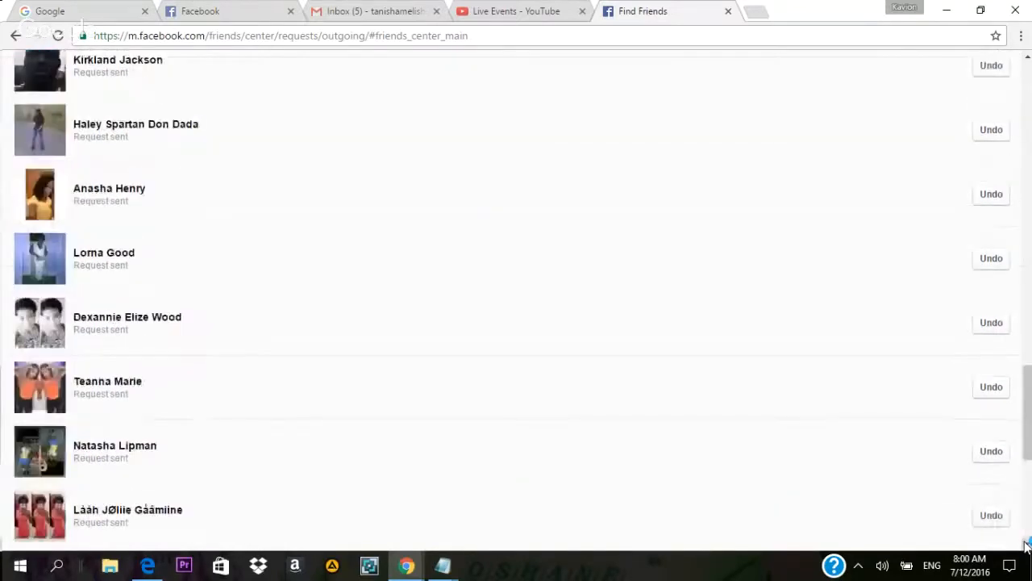
scroll("down", 3)
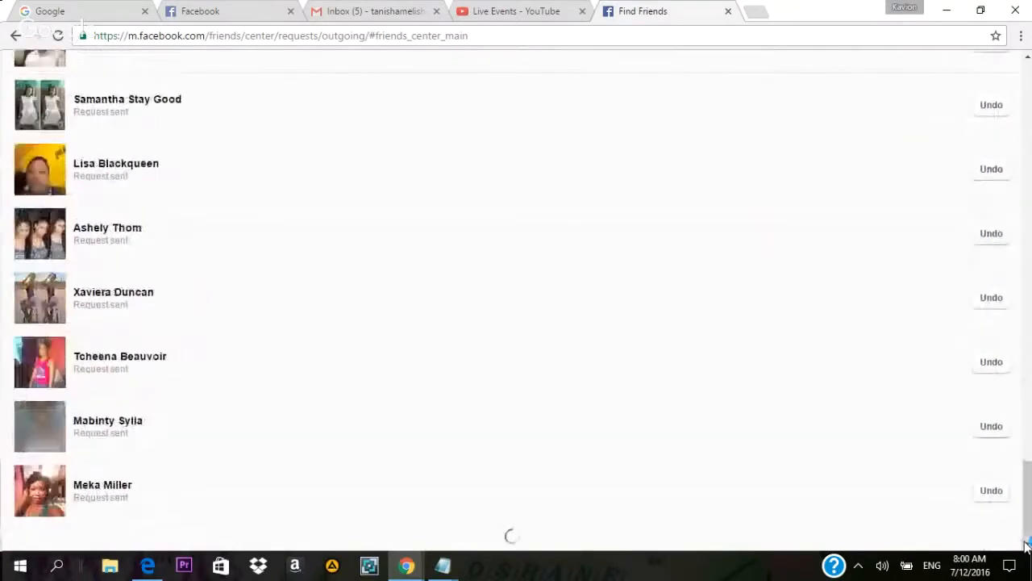
scroll("down", 3)
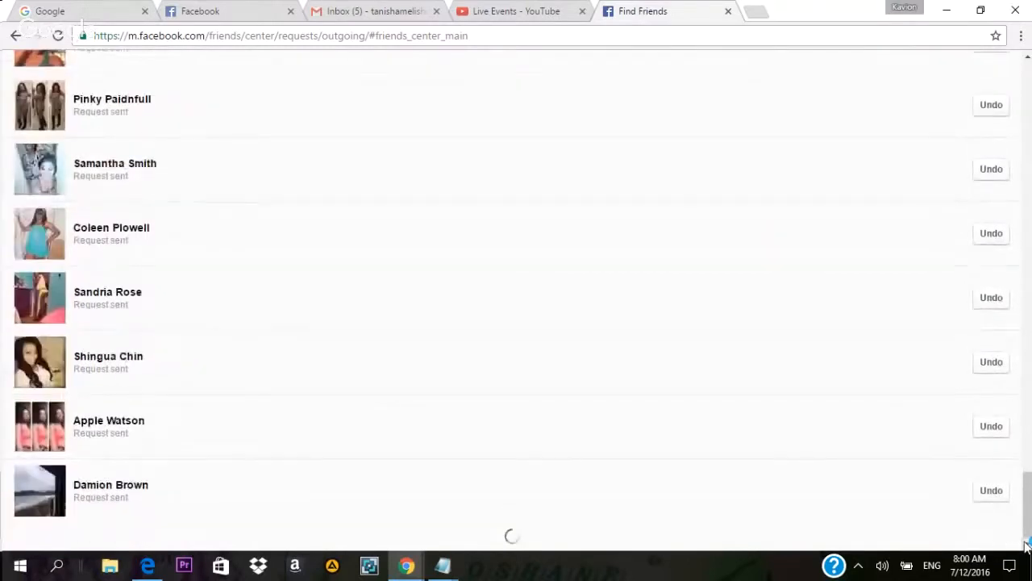
scroll("down", 3)
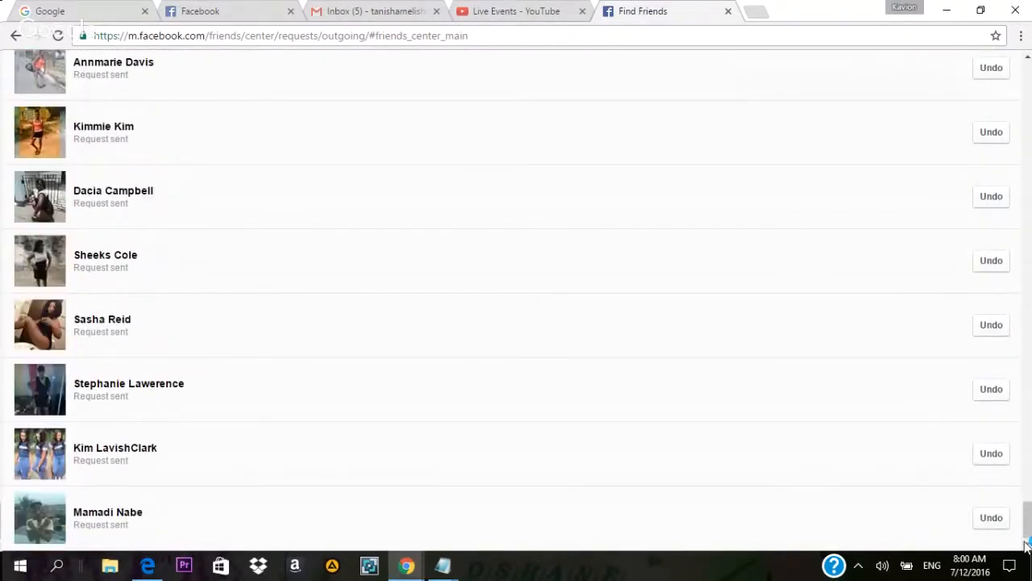
mouse_move(916, 434)
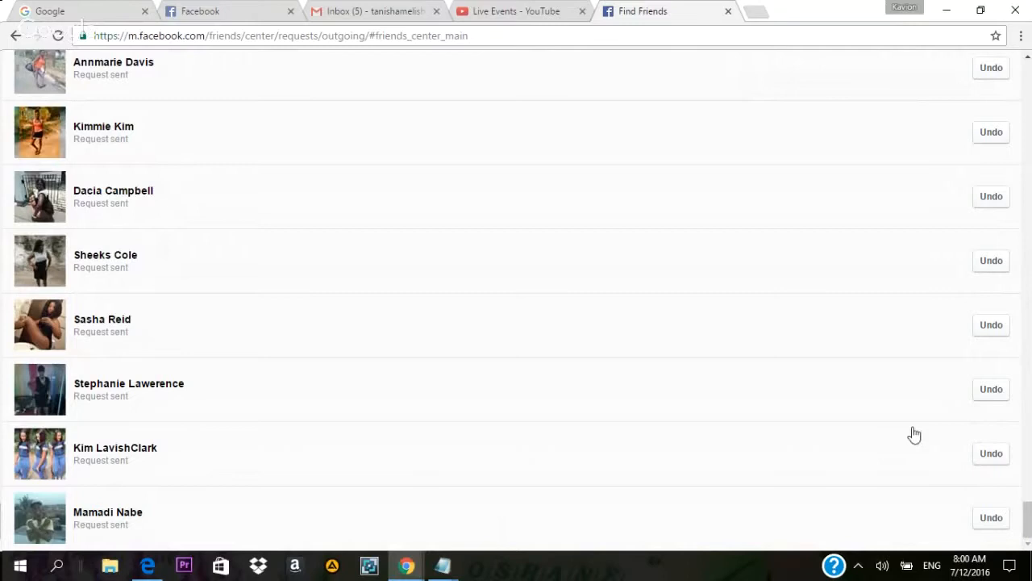
mouse_move(715, 226)
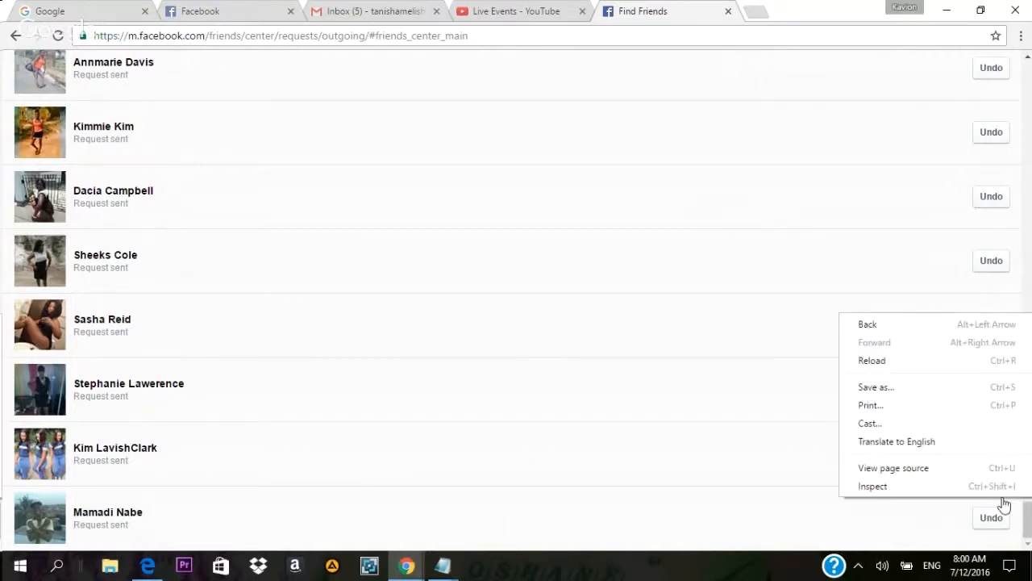
Step: Inspect the page and switch DevTools to the Console
left_click(872, 486)
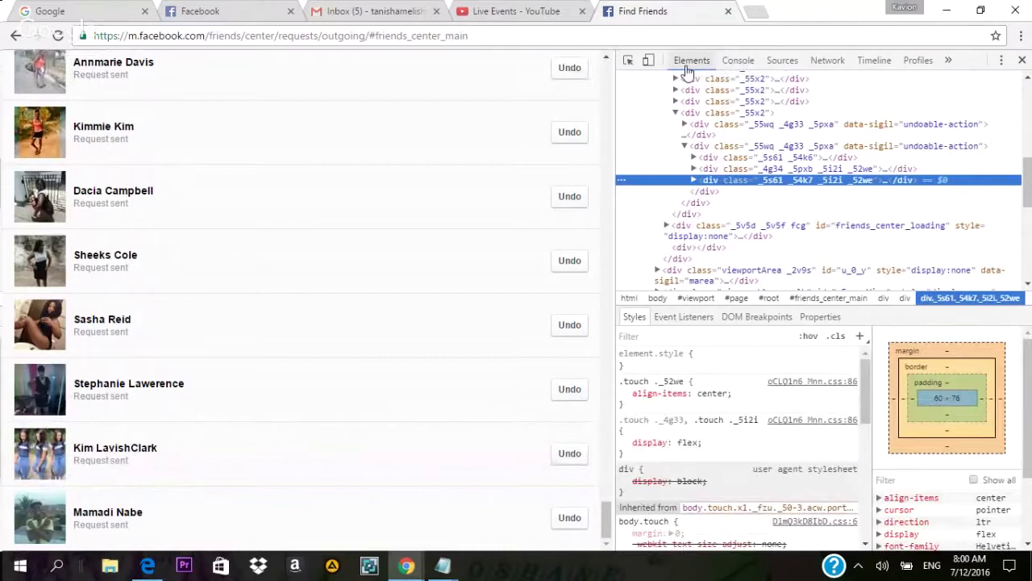
left_click(738, 59)
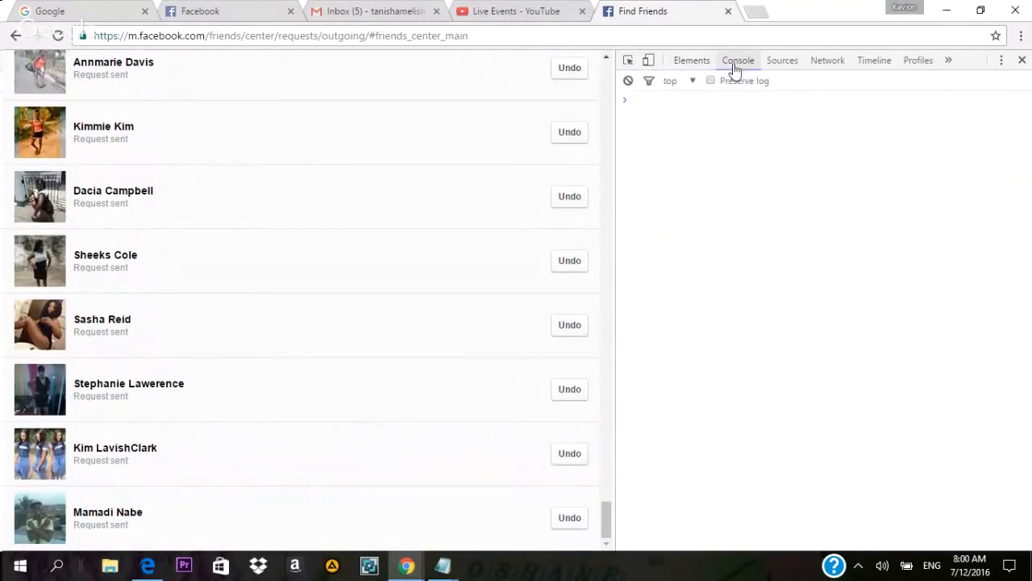
mouse_move(568, 323)
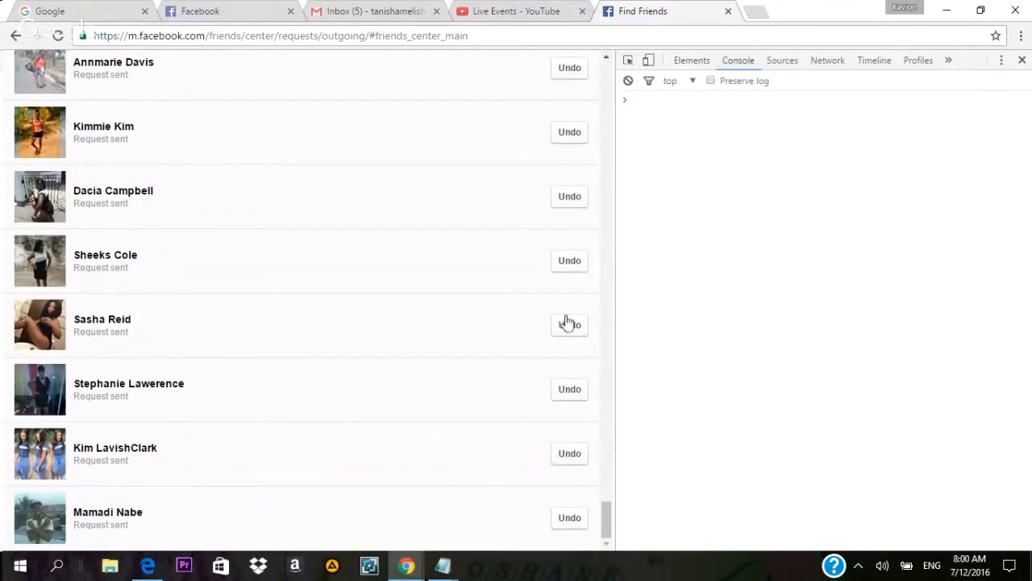
mouse_move(442, 564)
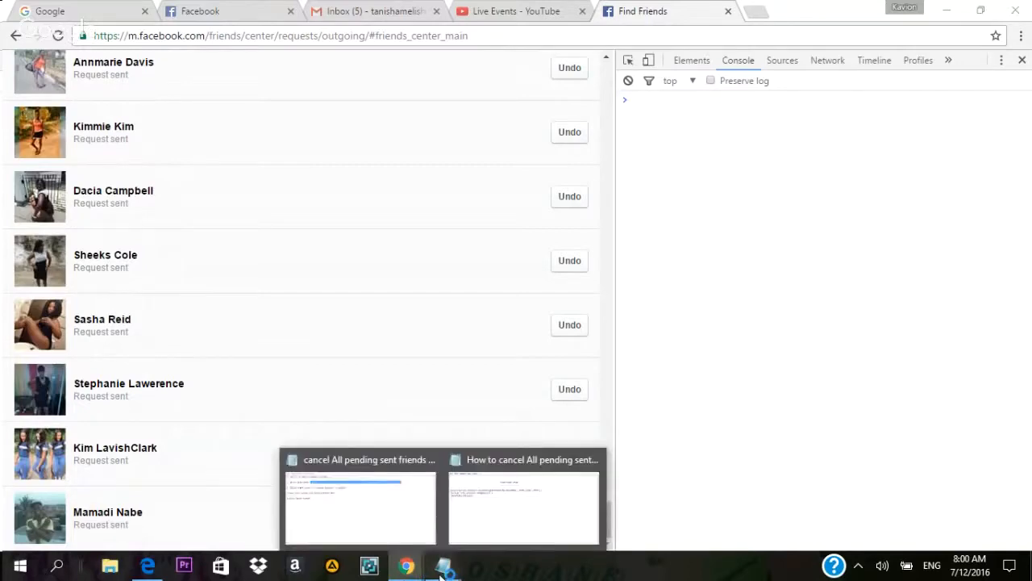
mouse_move(484, 534)
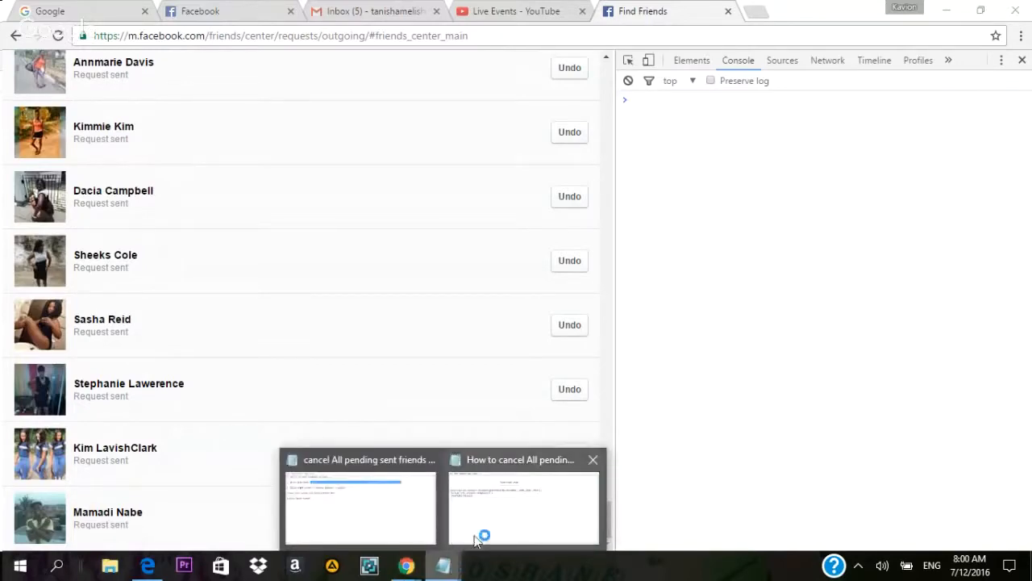
Step: Select the JavaScript snippet in the second Notepad note for pasting into the console
left_click(523, 508)
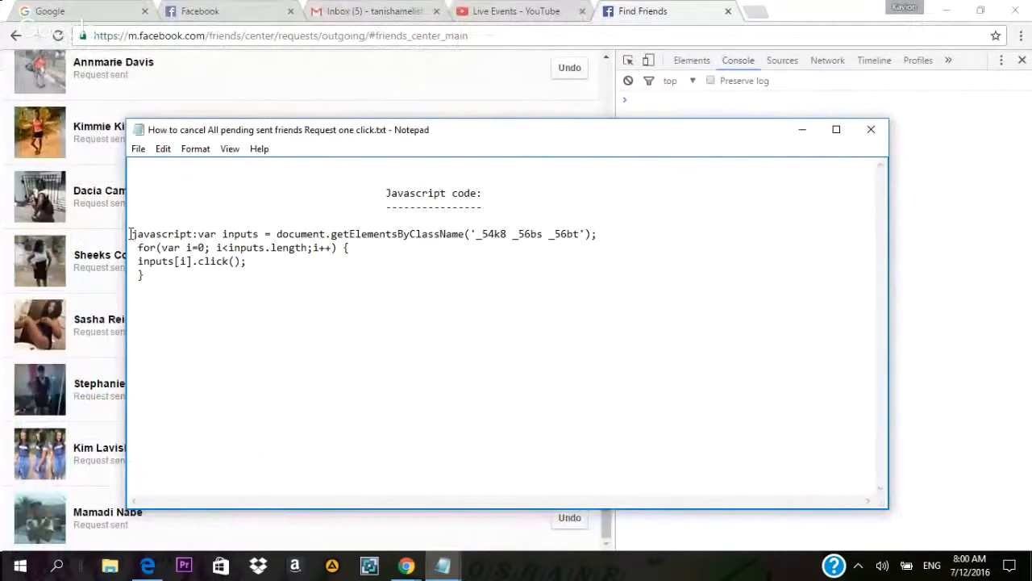
left_click_drag(132, 234, 246, 262)
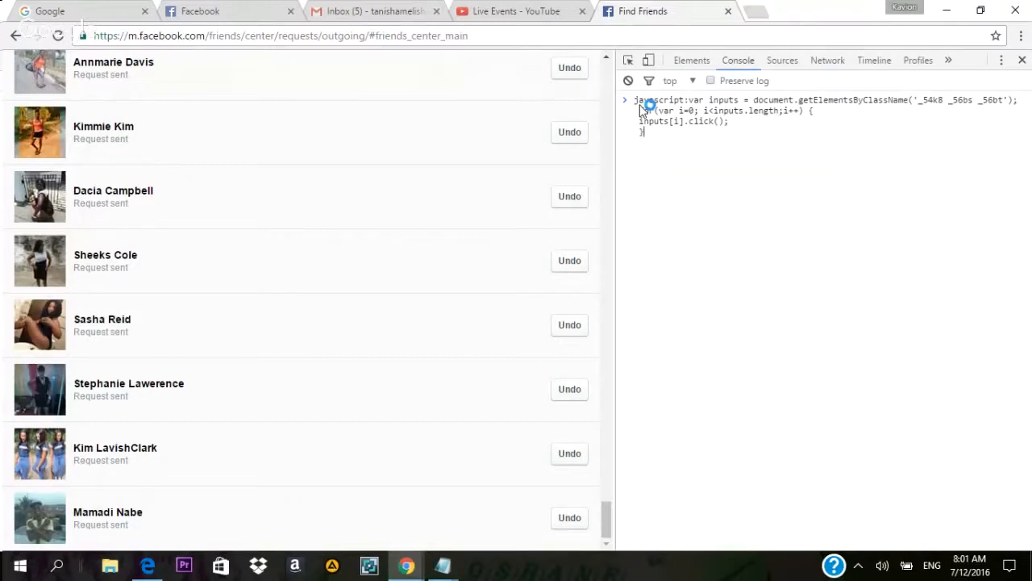
Step: Run the pasted script and confirm each entry reads Request canceled
key("Return")
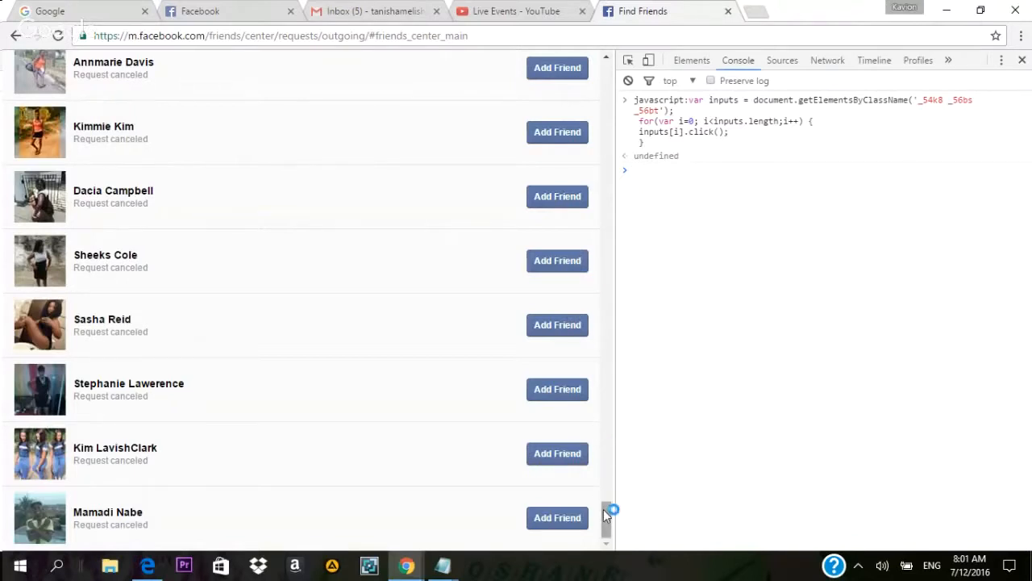
scroll("up", 3)
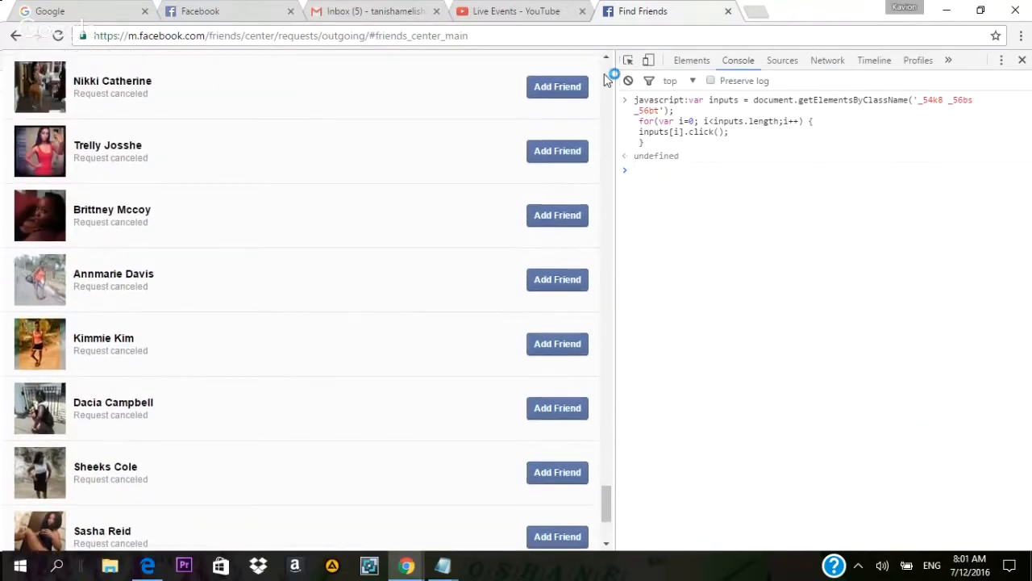
scroll("up", 3)
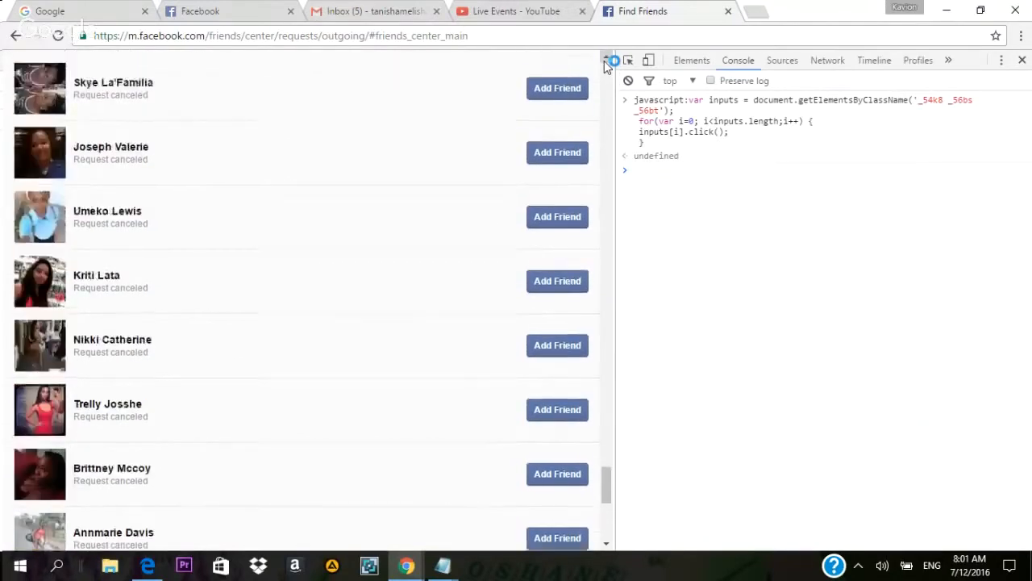